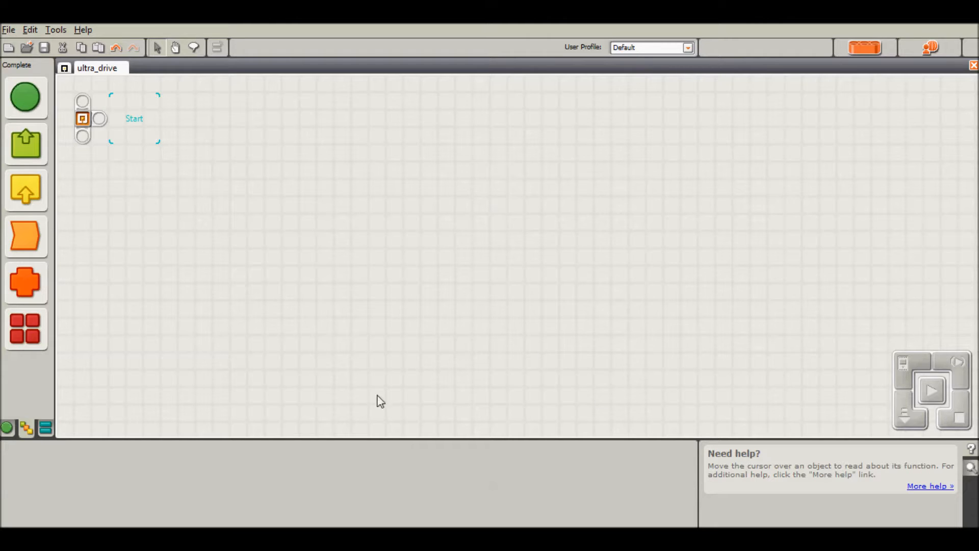
mouse_move(793, 269)
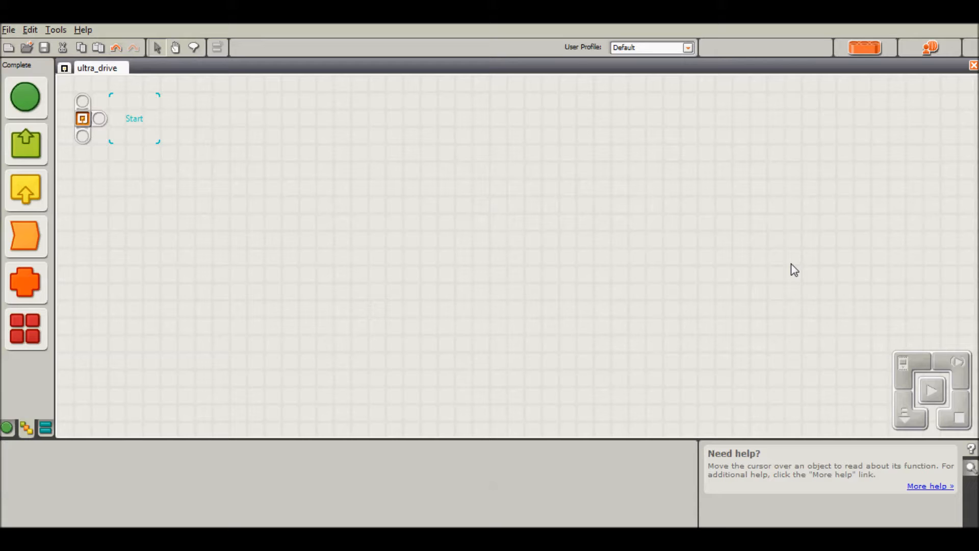
mouse_move(216, 342)
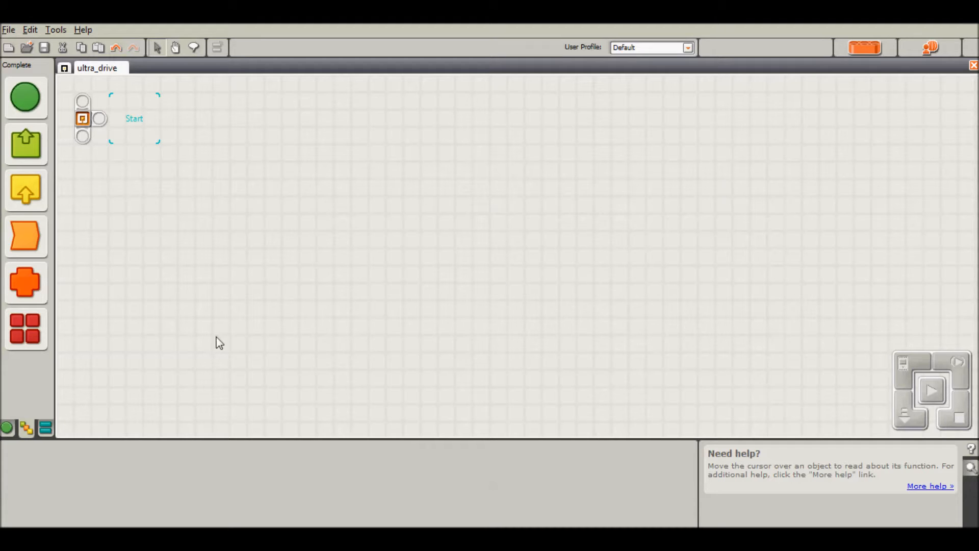
- Switch to the Common blocks palette and back to the Complete palette
click(26, 237)
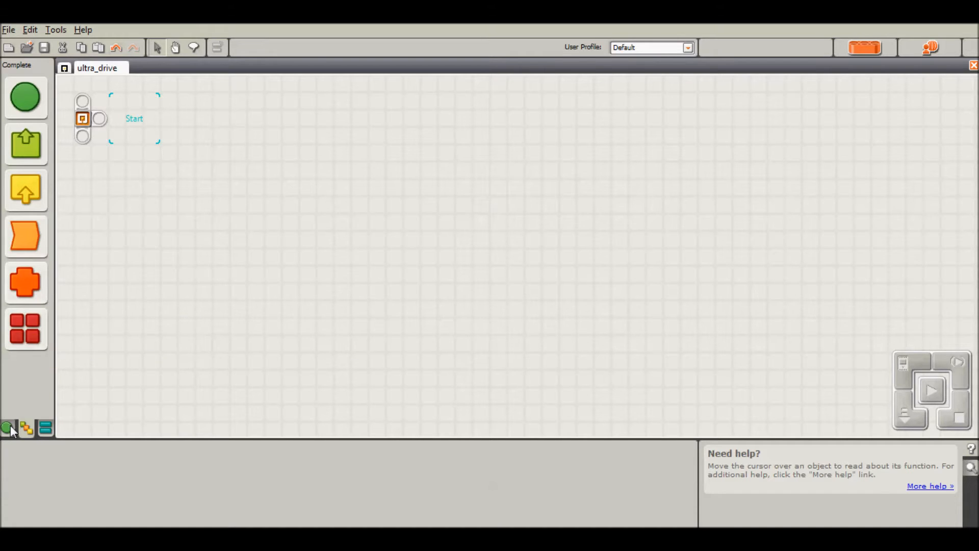
click(6, 427)
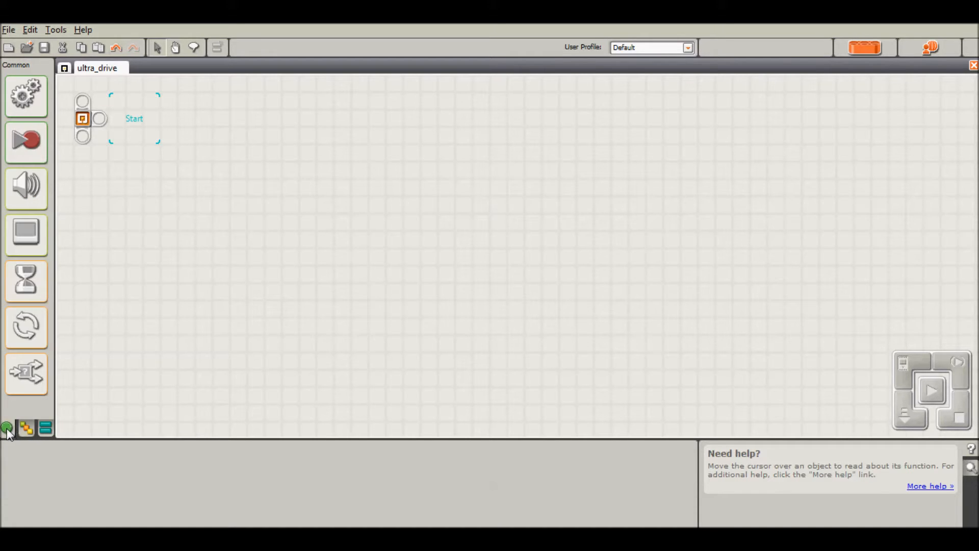
mouse_move(25, 427)
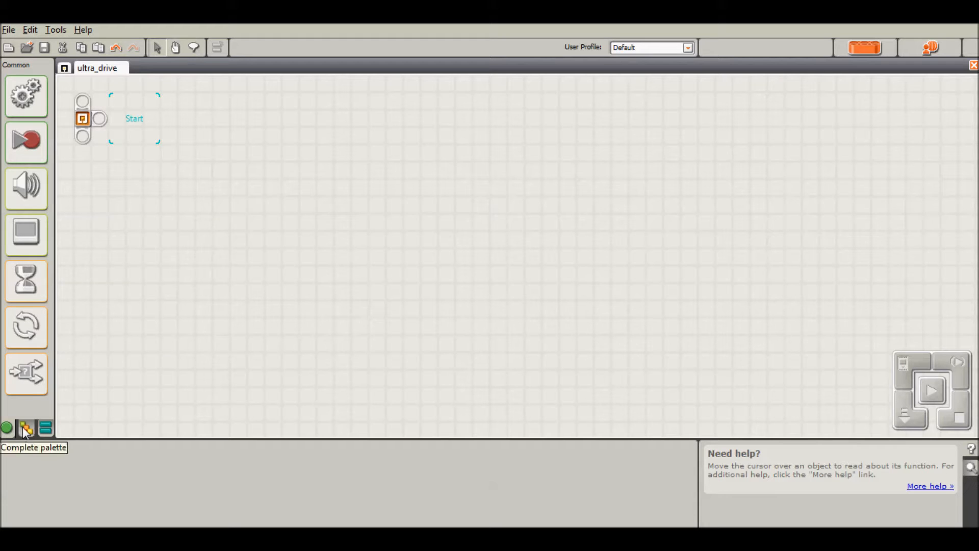
click(25, 427)
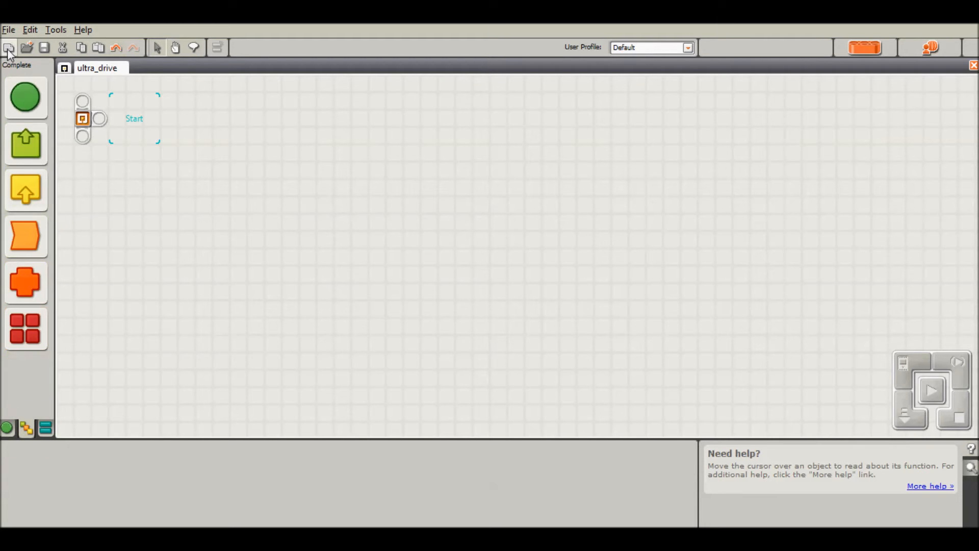
mouse_move(15, 374)
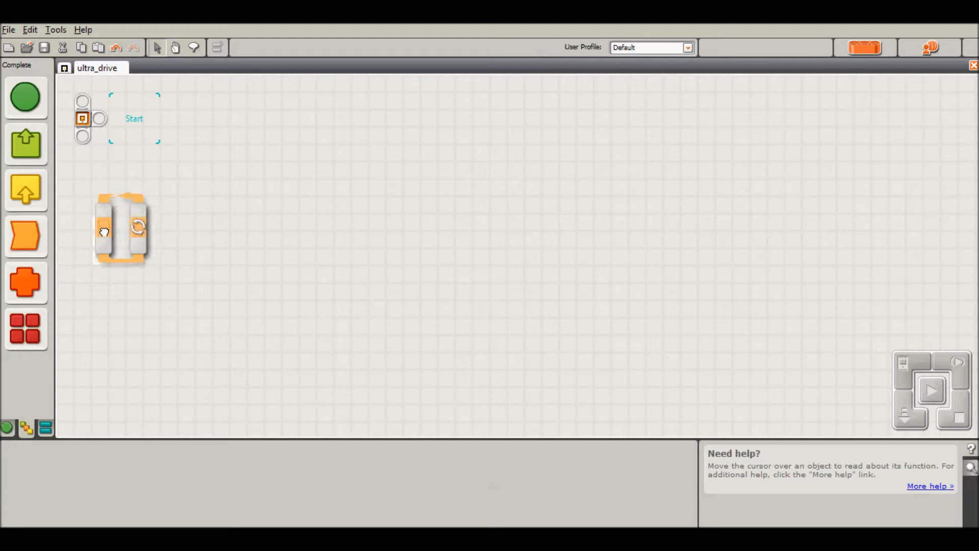
- Attach a forever Loop right after the program start and open the Sensor blocks group
drag(121, 228, 133, 119)
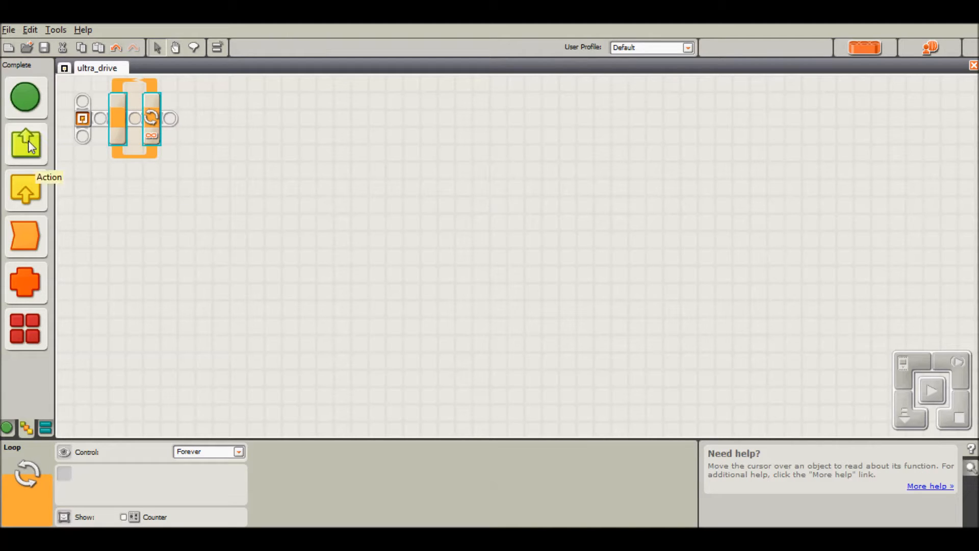
click(25, 190)
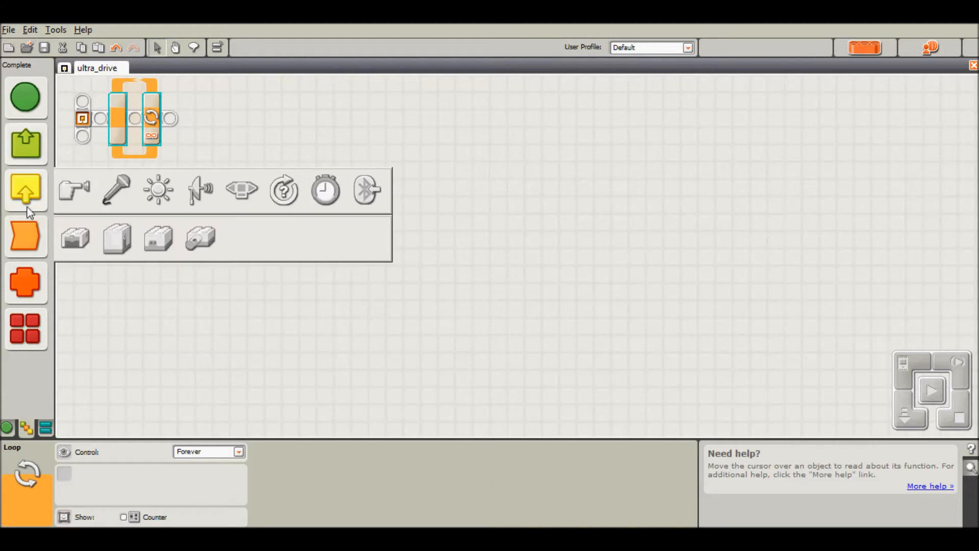
mouse_move(158, 192)
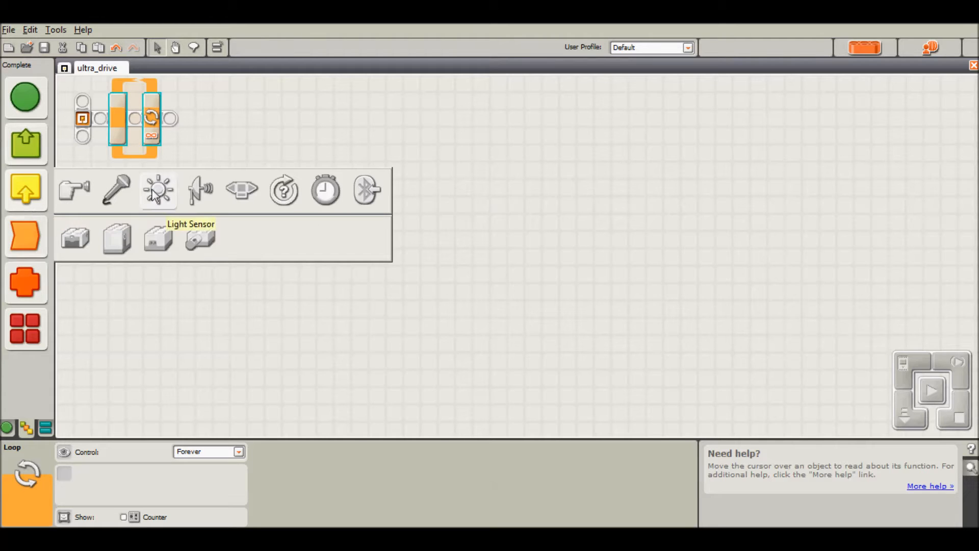
mouse_move(284, 191)
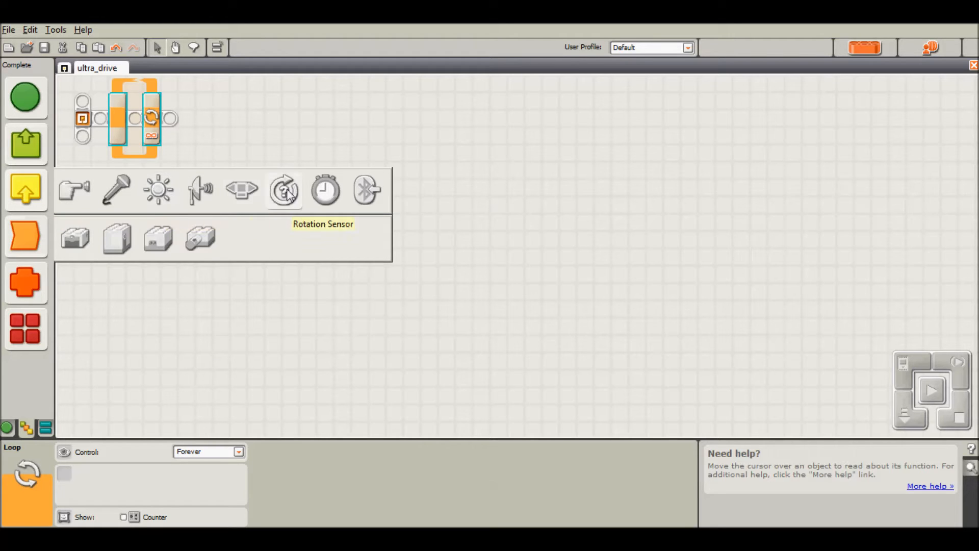
mouse_move(115, 198)
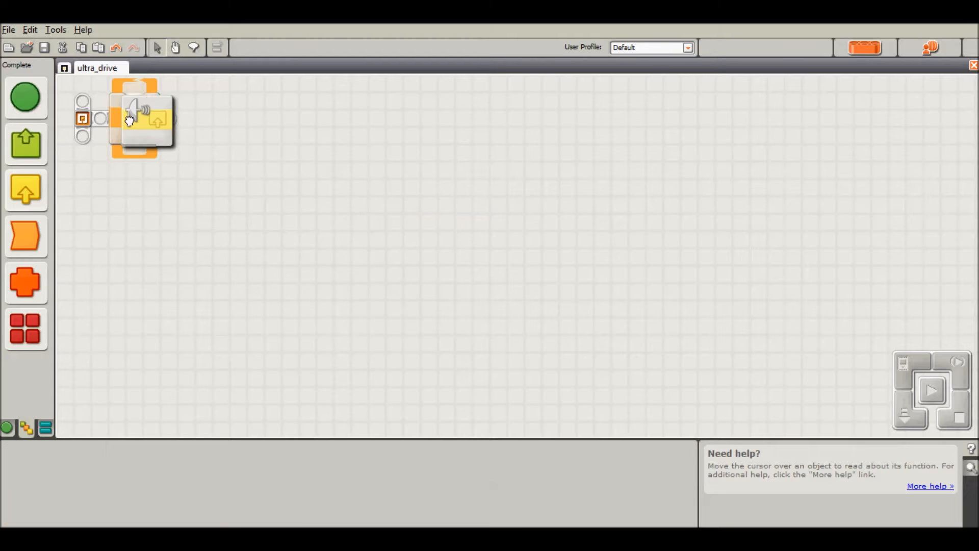
- Drop the Ultrasonic Sensor block inside the loop and show distance in centimeters
click(138, 120)
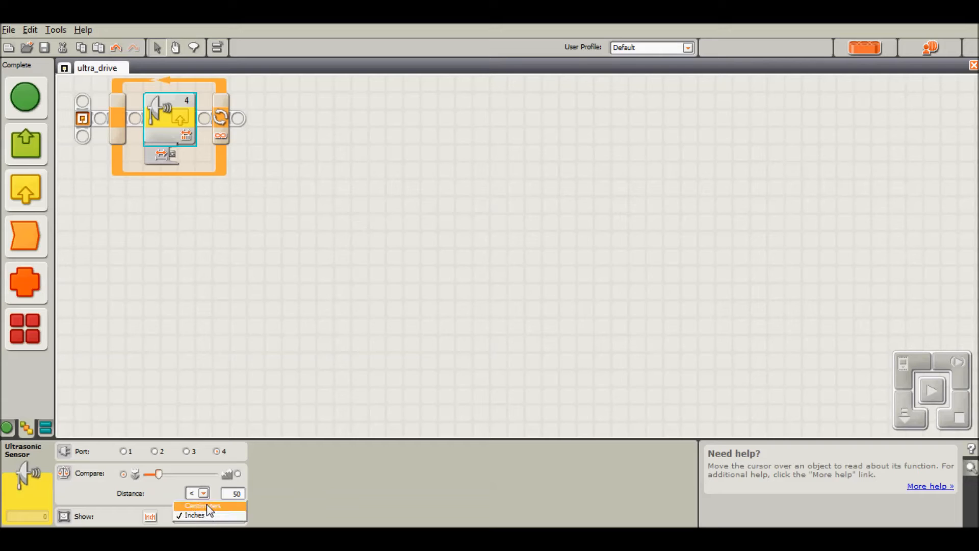
click(201, 505)
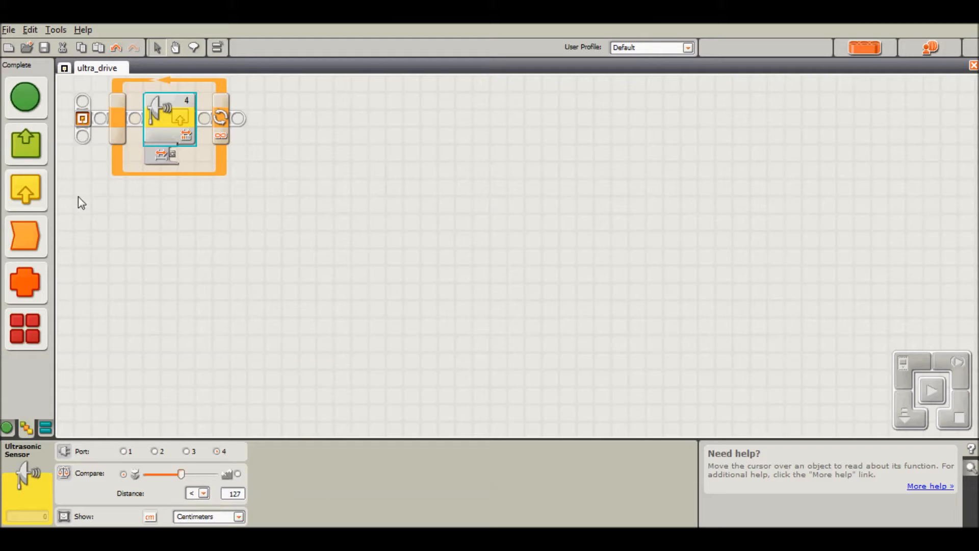
click(233, 493)
text(50)
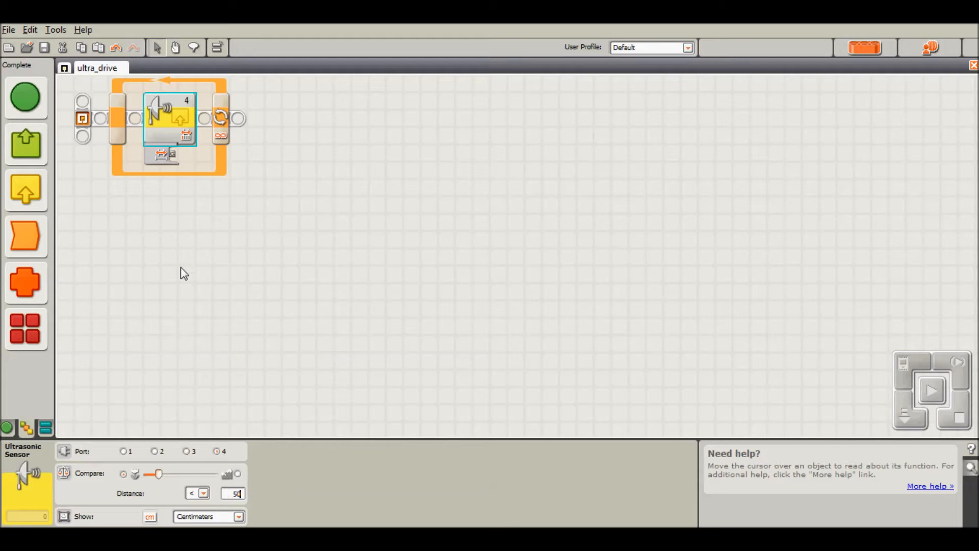
click(25, 97)
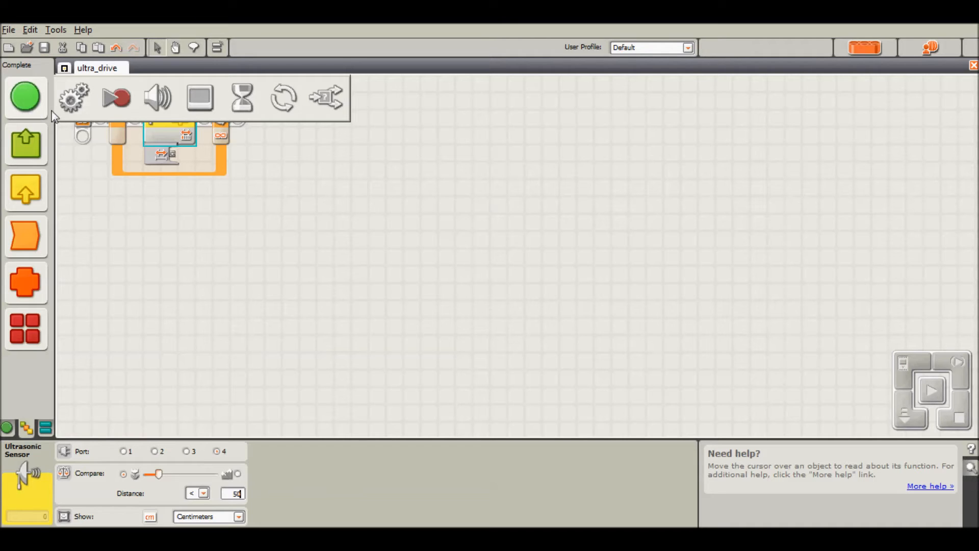
- Add a Move block after the ultrasonic sensor and expand its data inputs
click(238, 120)
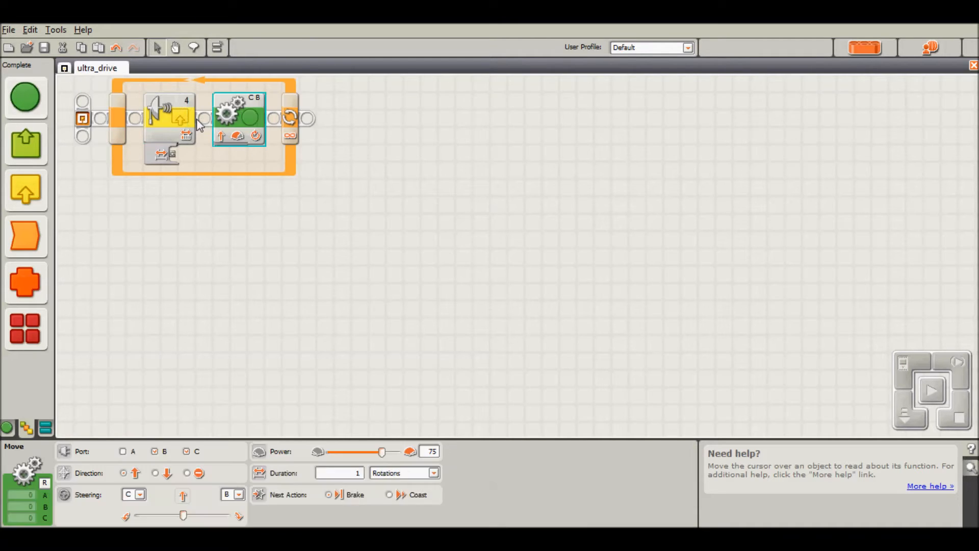
mouse_move(234, 155)
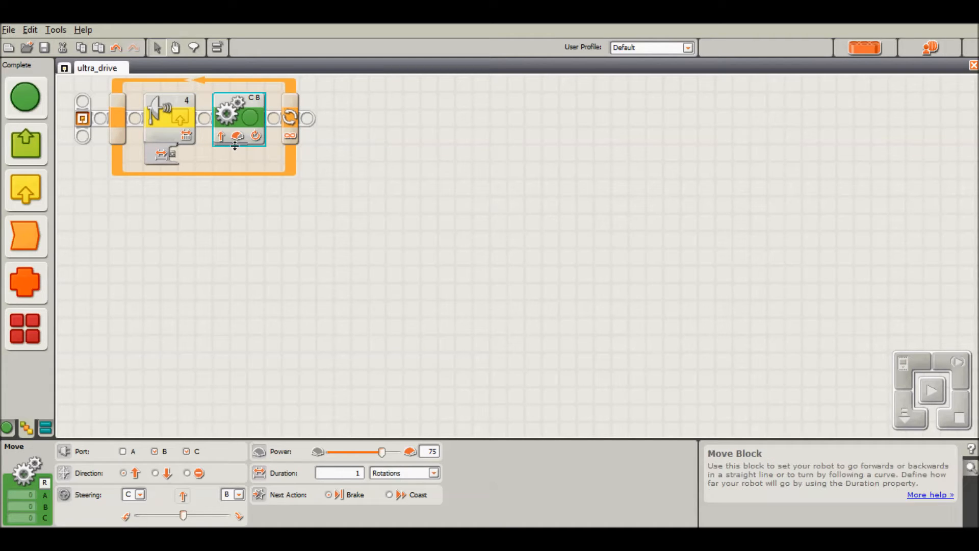
click(229, 136)
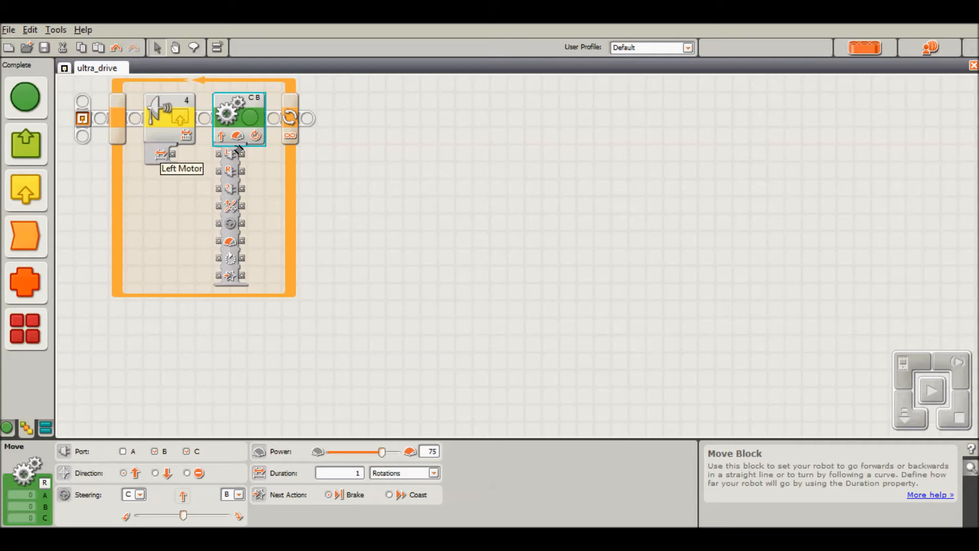
mouse_move(229, 277)
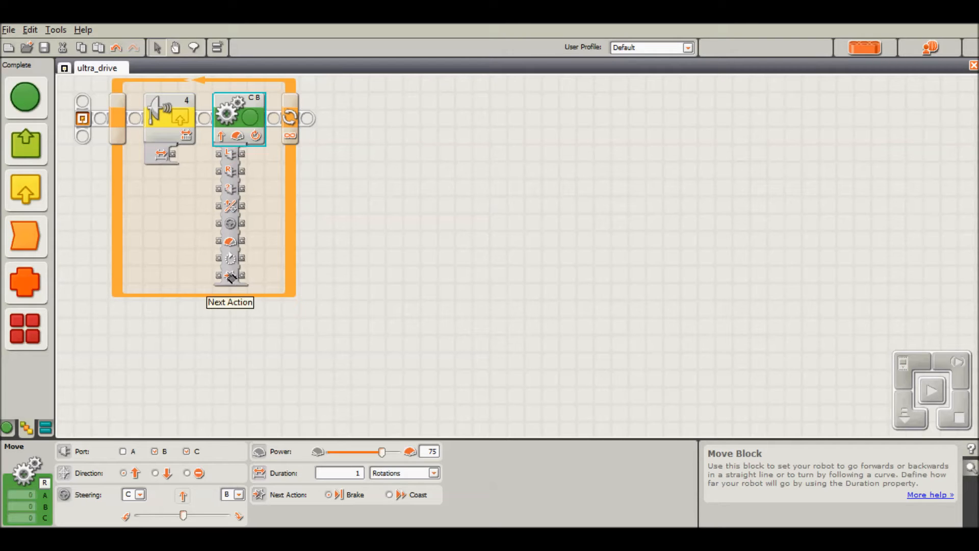
mouse_move(232, 274)
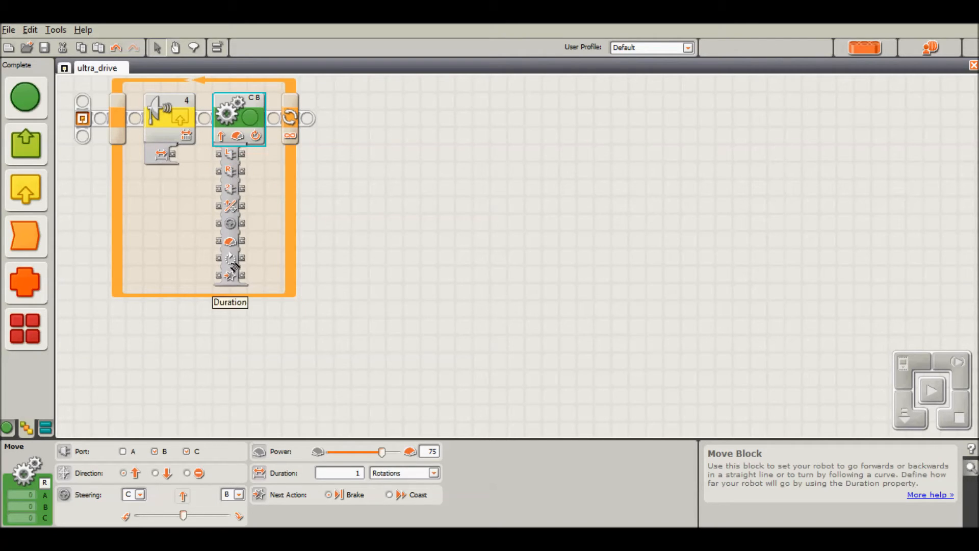
mouse_move(230, 242)
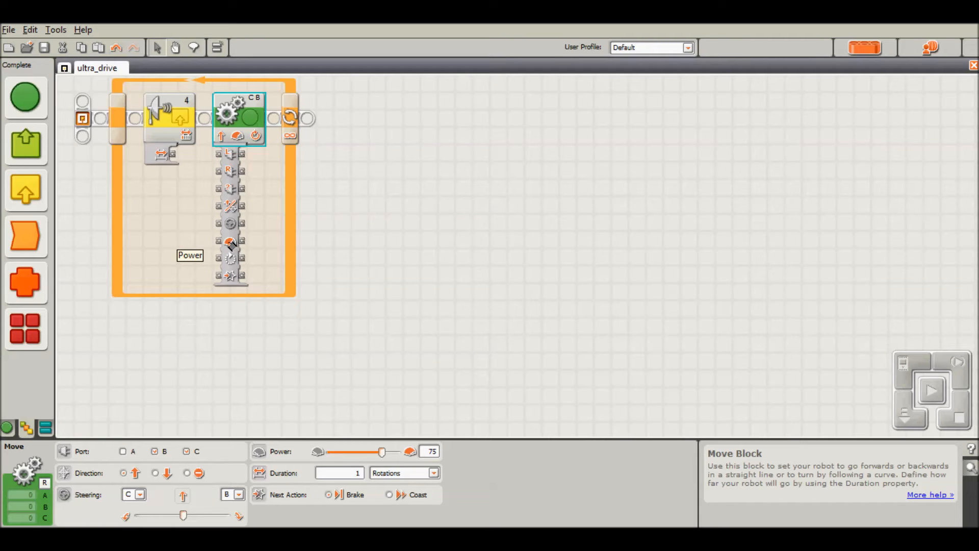
mouse_move(176, 156)
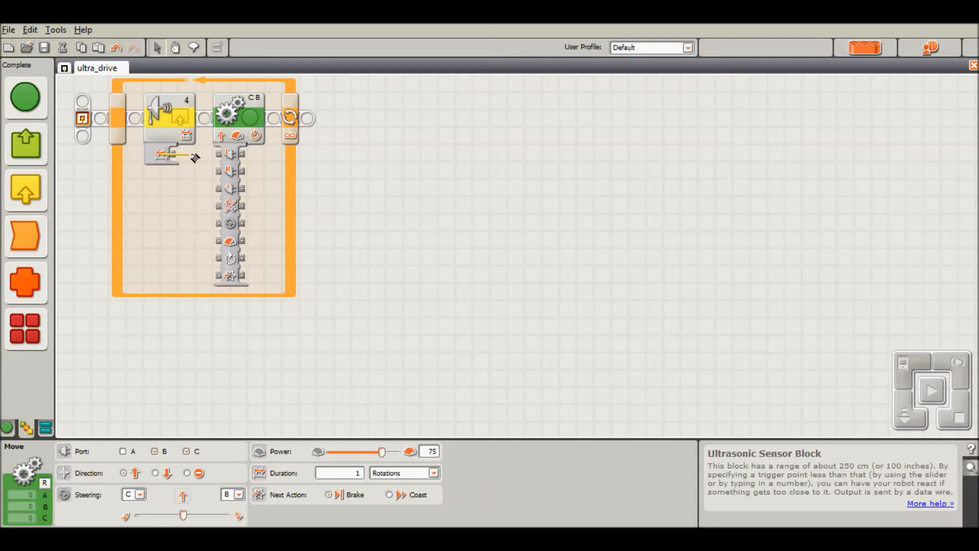
- Wire the ultrasonic sensor's distance output into the Move block's Power plug
drag(178, 156, 215, 240)
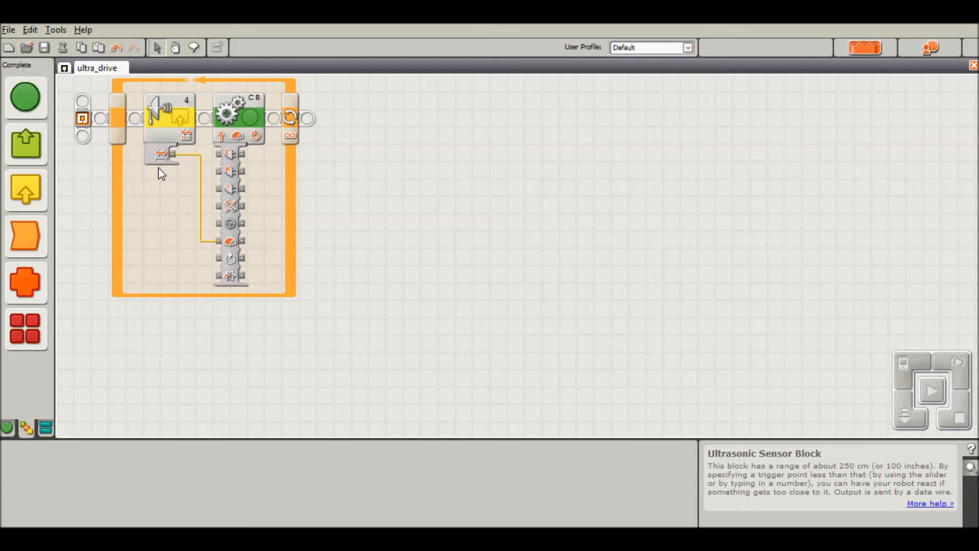
mouse_move(160, 176)
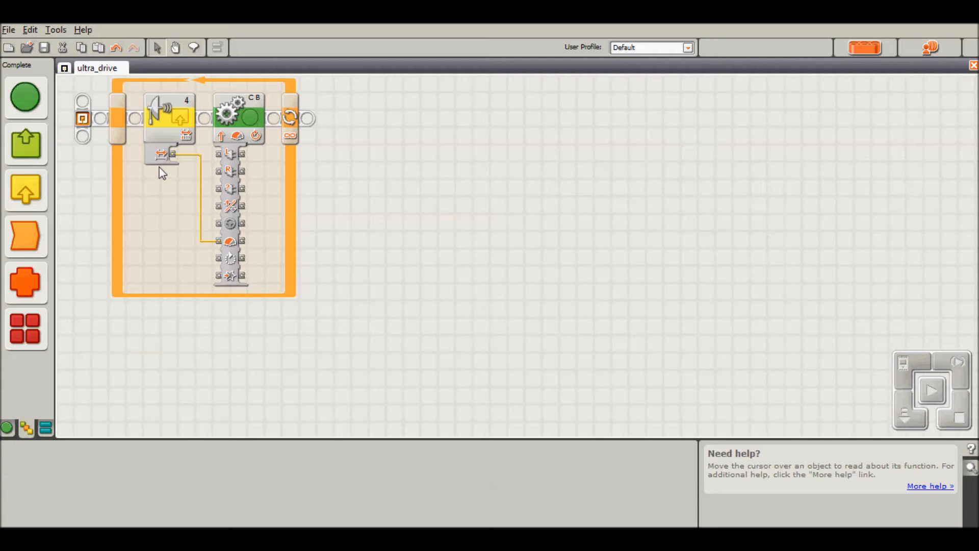
click(237, 120)
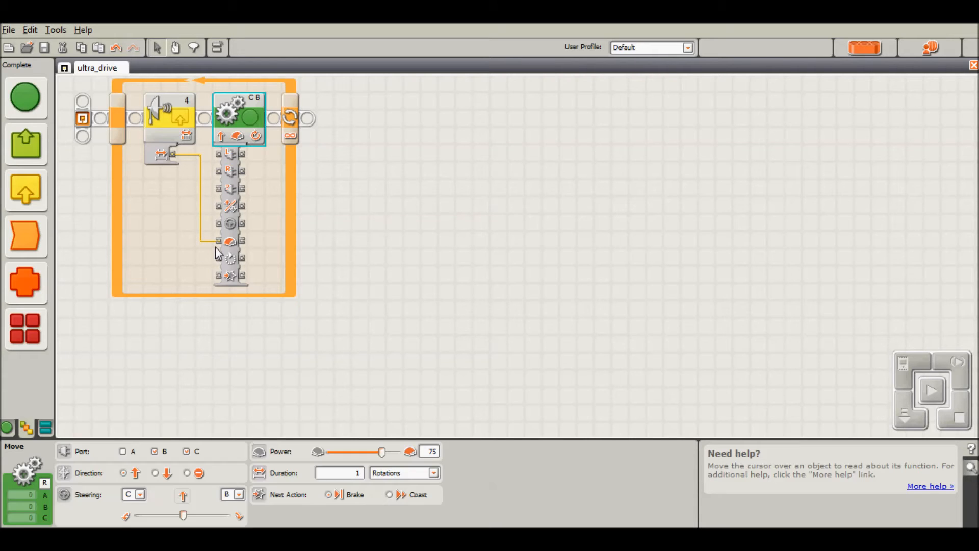
mouse_move(193, 258)
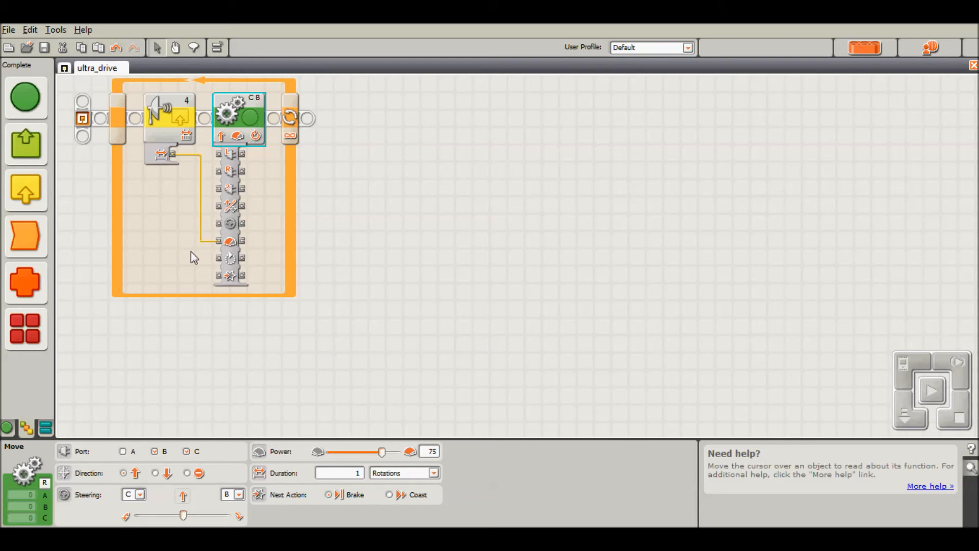
click(293, 118)
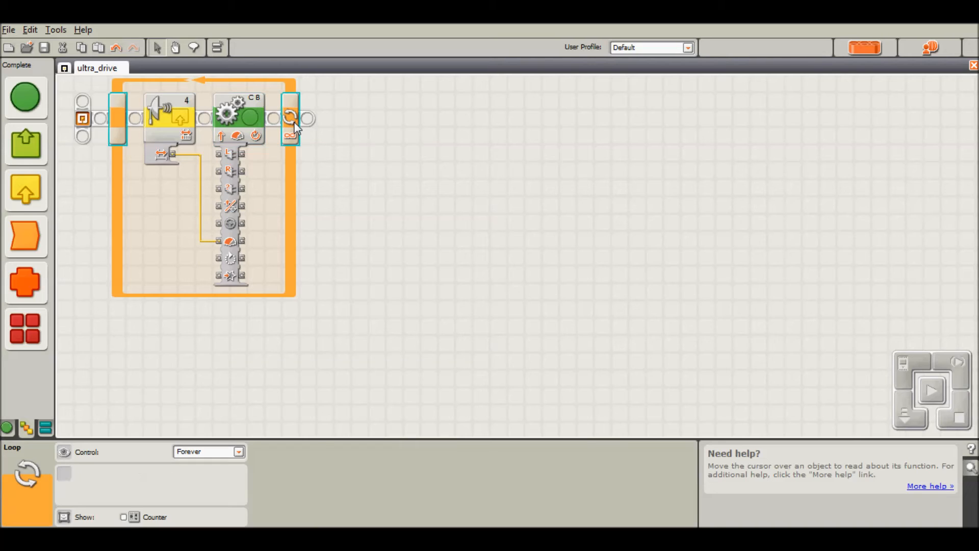
mouse_move(291, 120)
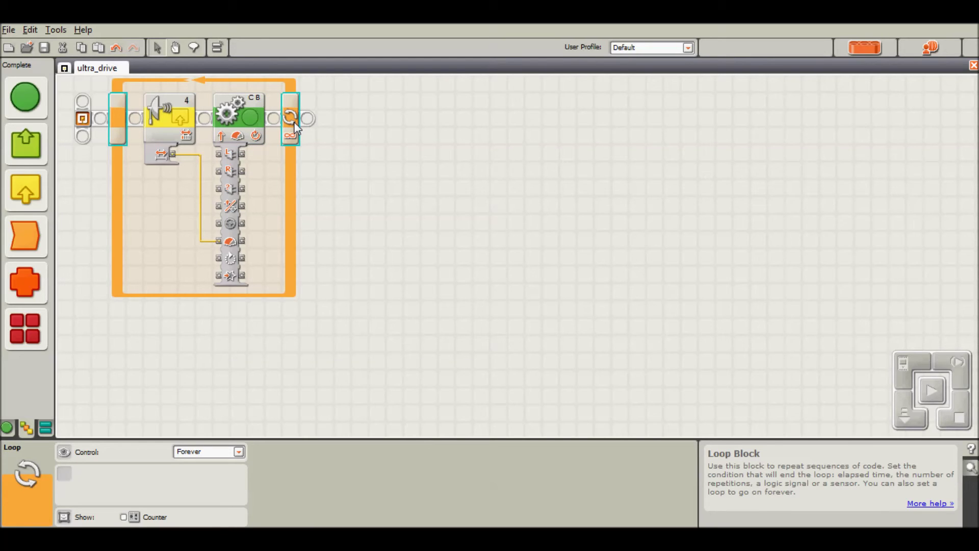
- Set the loop to end on the Ultrasonic Sensor, in centimeters, below 10
click(236, 451)
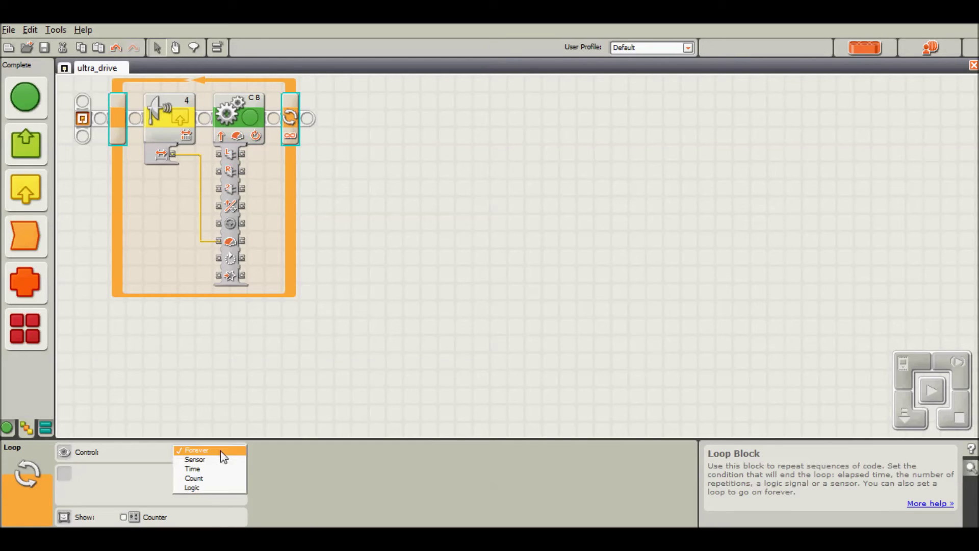
click(195, 459)
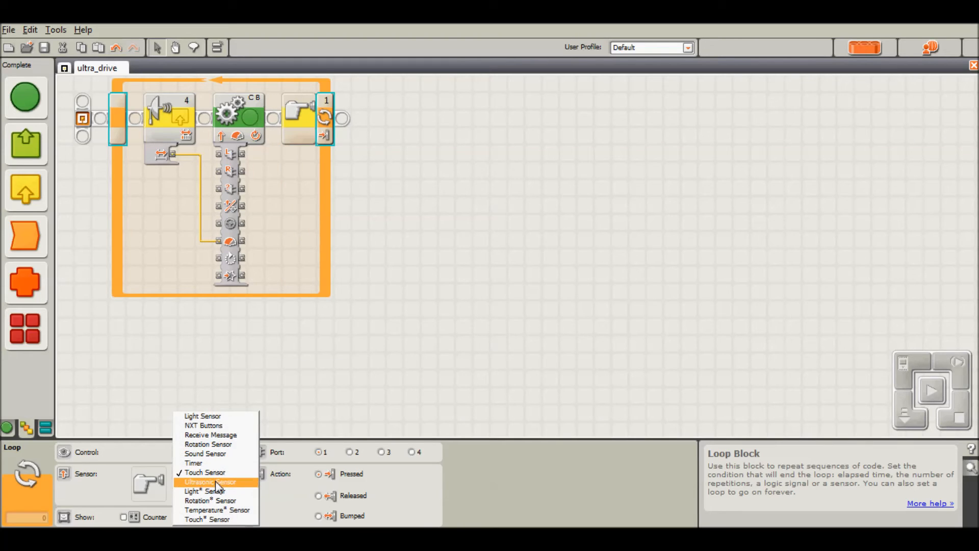
click(209, 482)
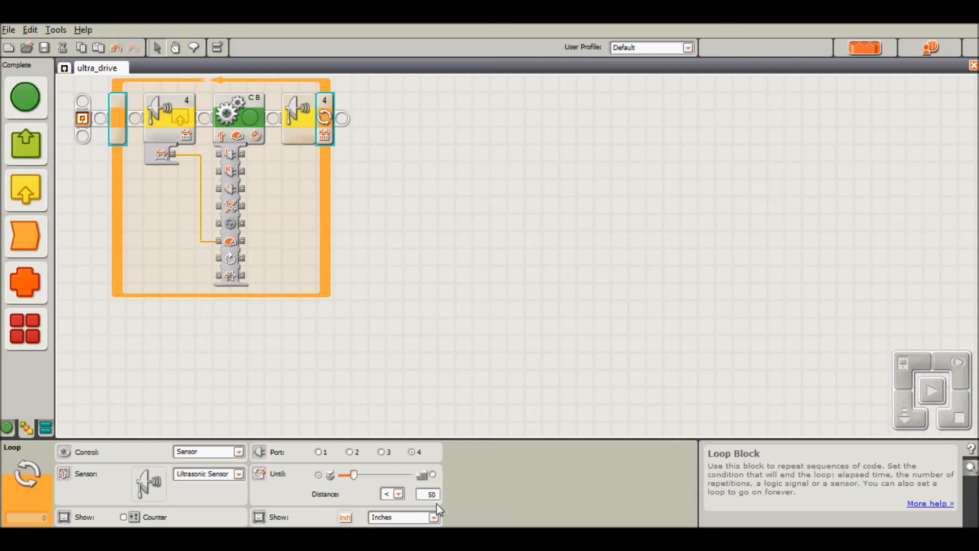
click(433, 518)
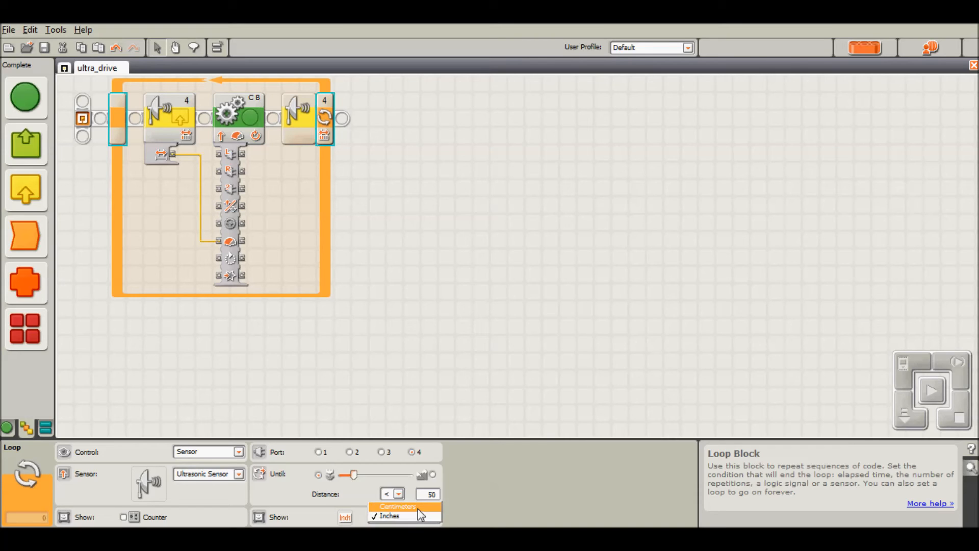
click(401, 506)
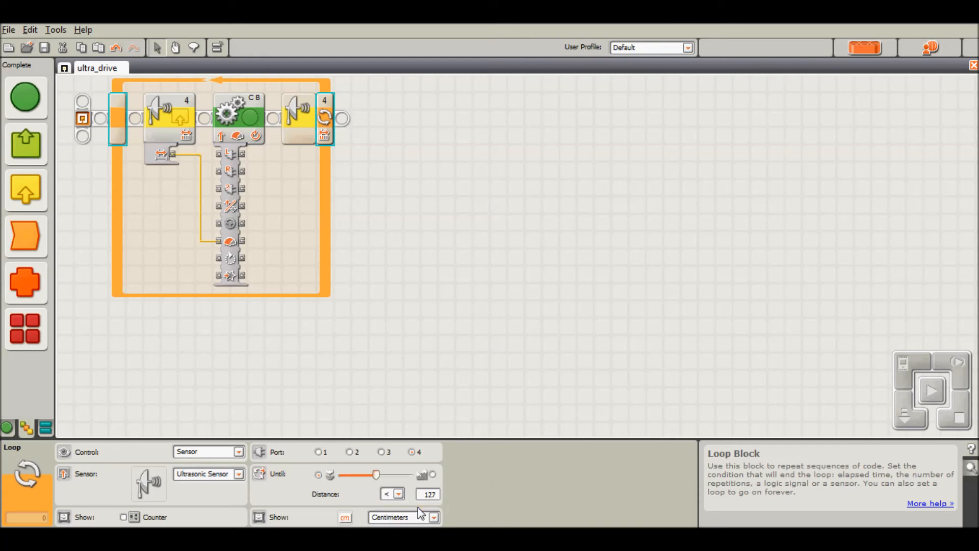
click(429, 494)
text(10)
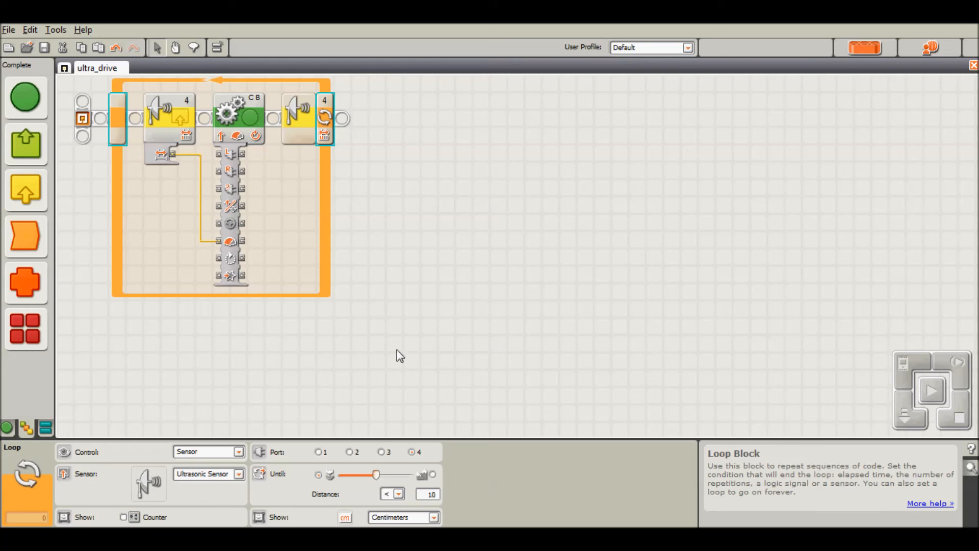
mouse_move(355, 434)
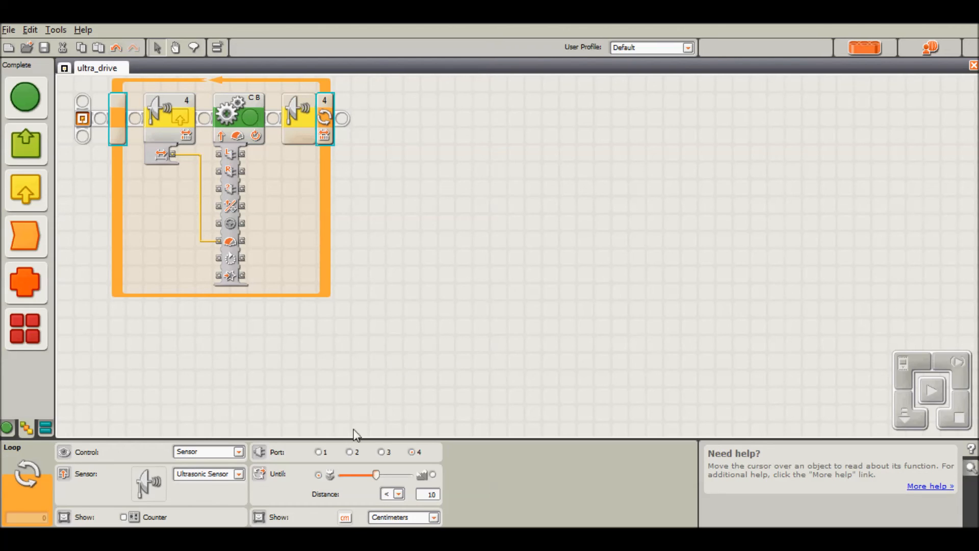